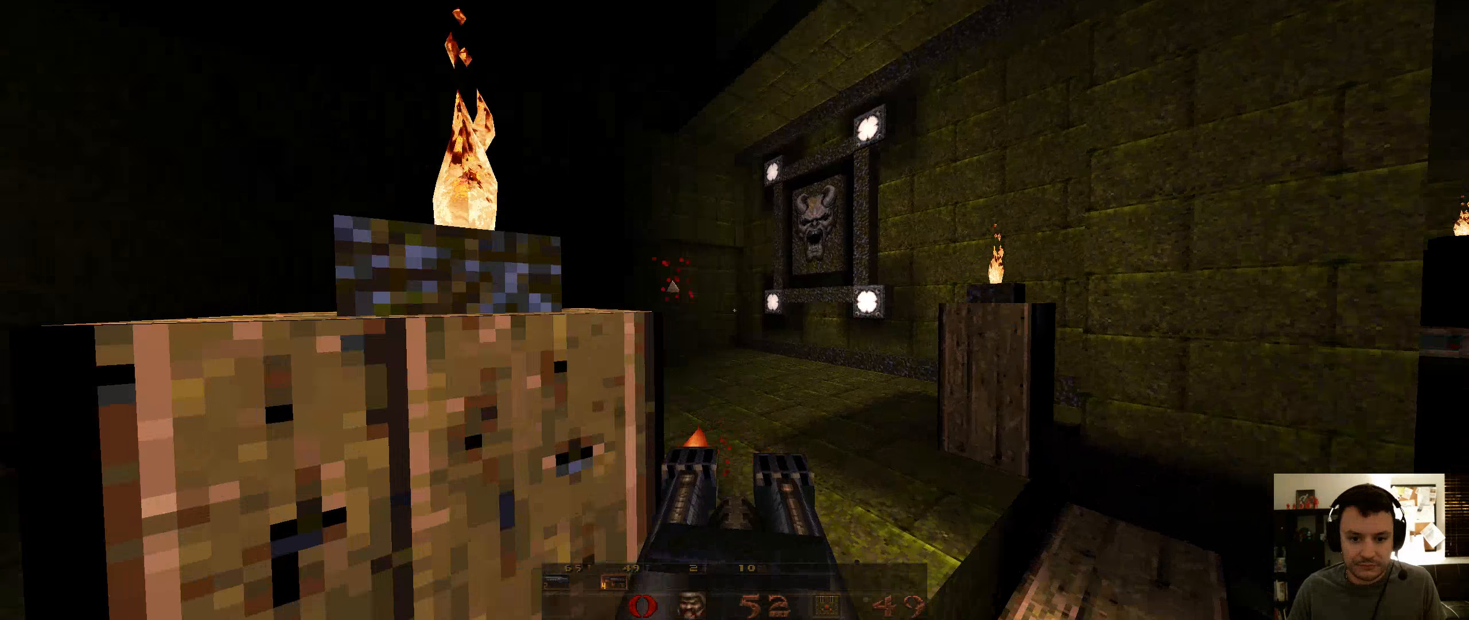
mouse_move(735, 310)
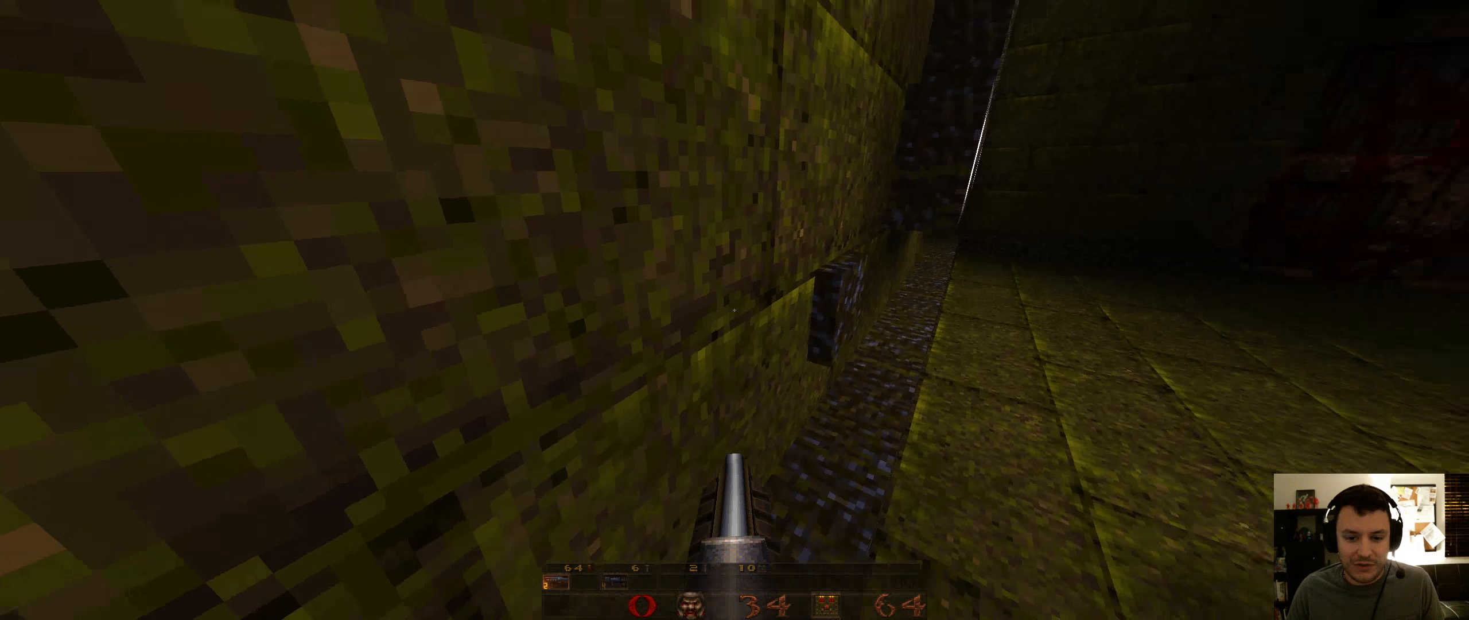
mouse_move(735, 310)
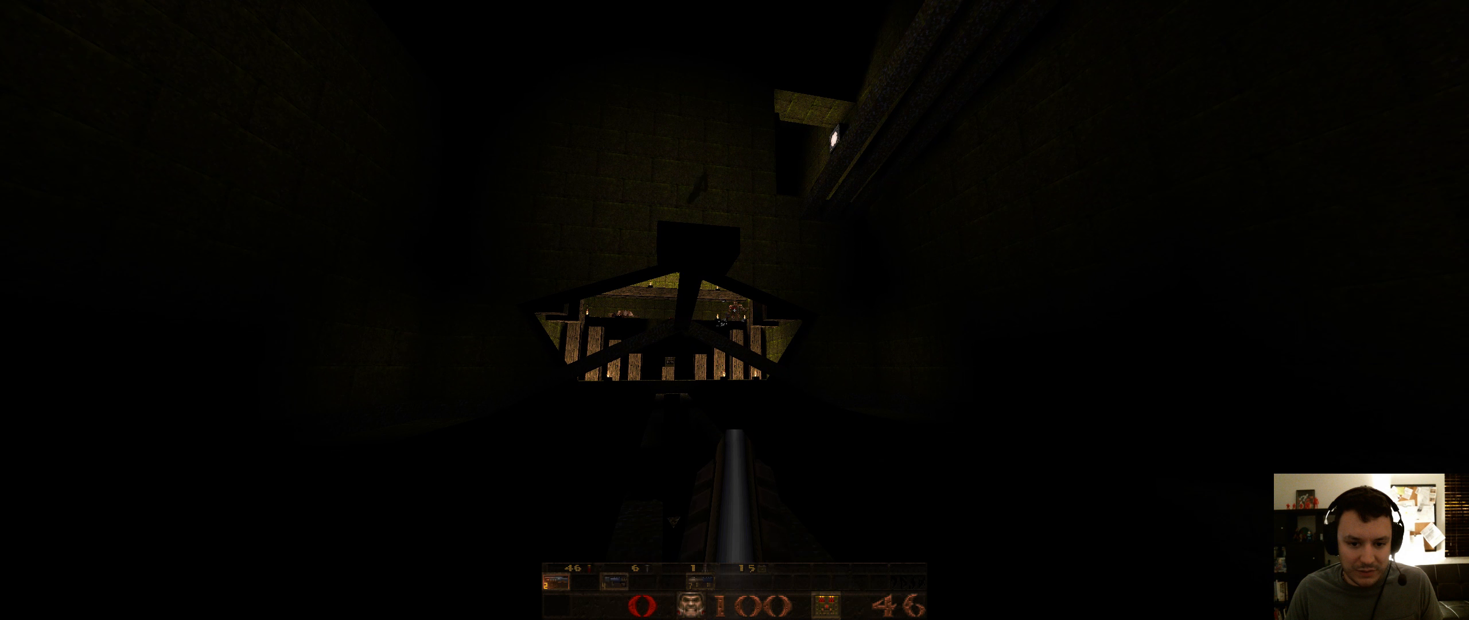
Quicksave the game, glance at the Single Player menu and resume play at the lit archway.
key(f6)
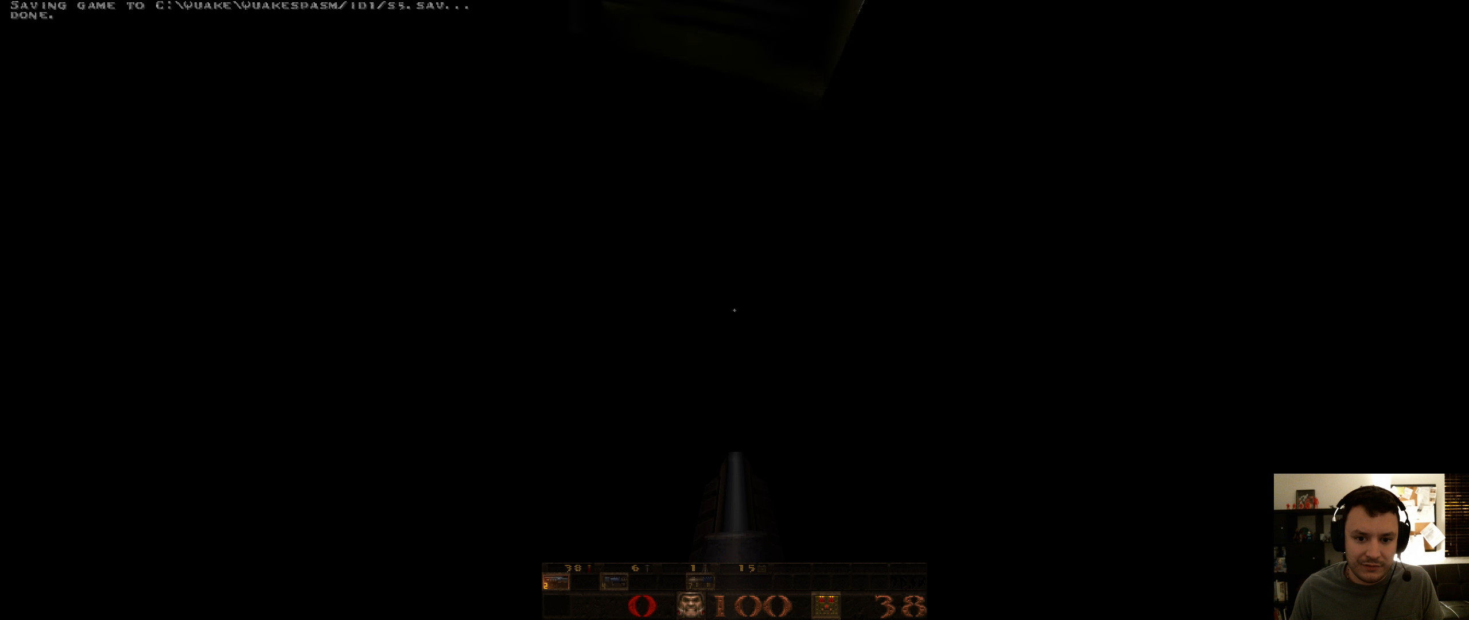
key(Escape)
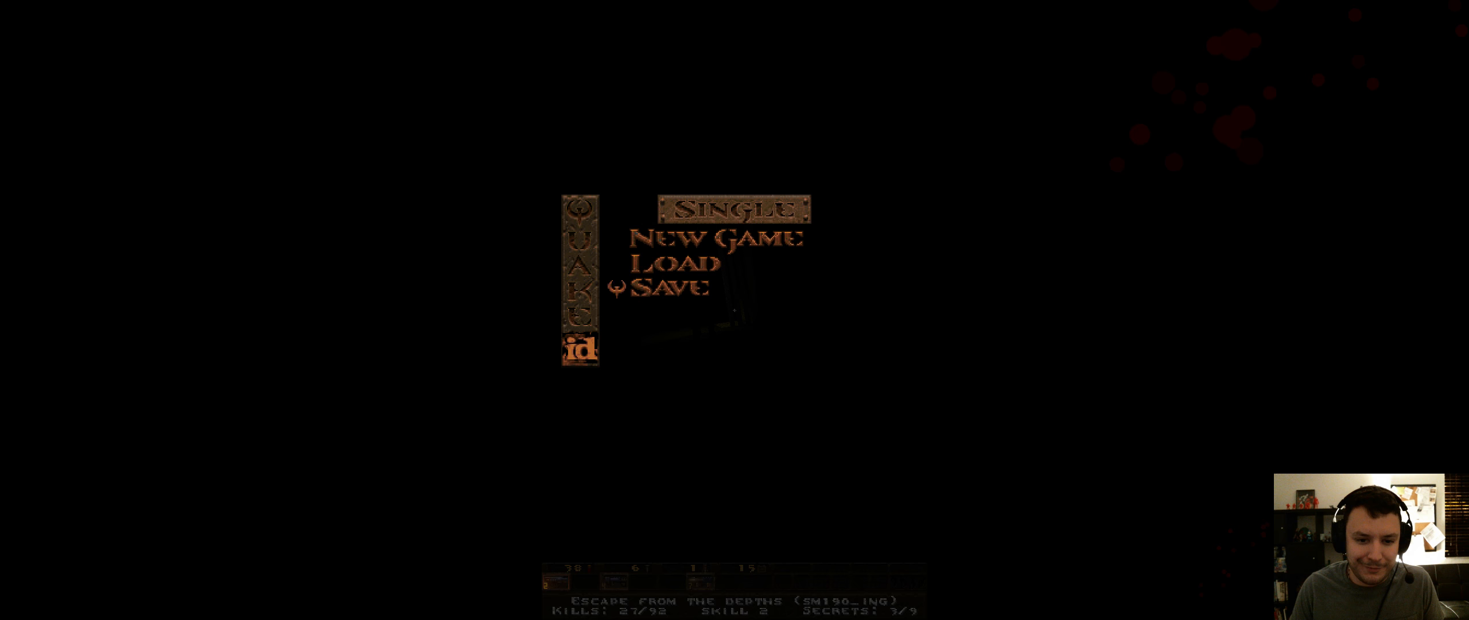
click(676, 264)
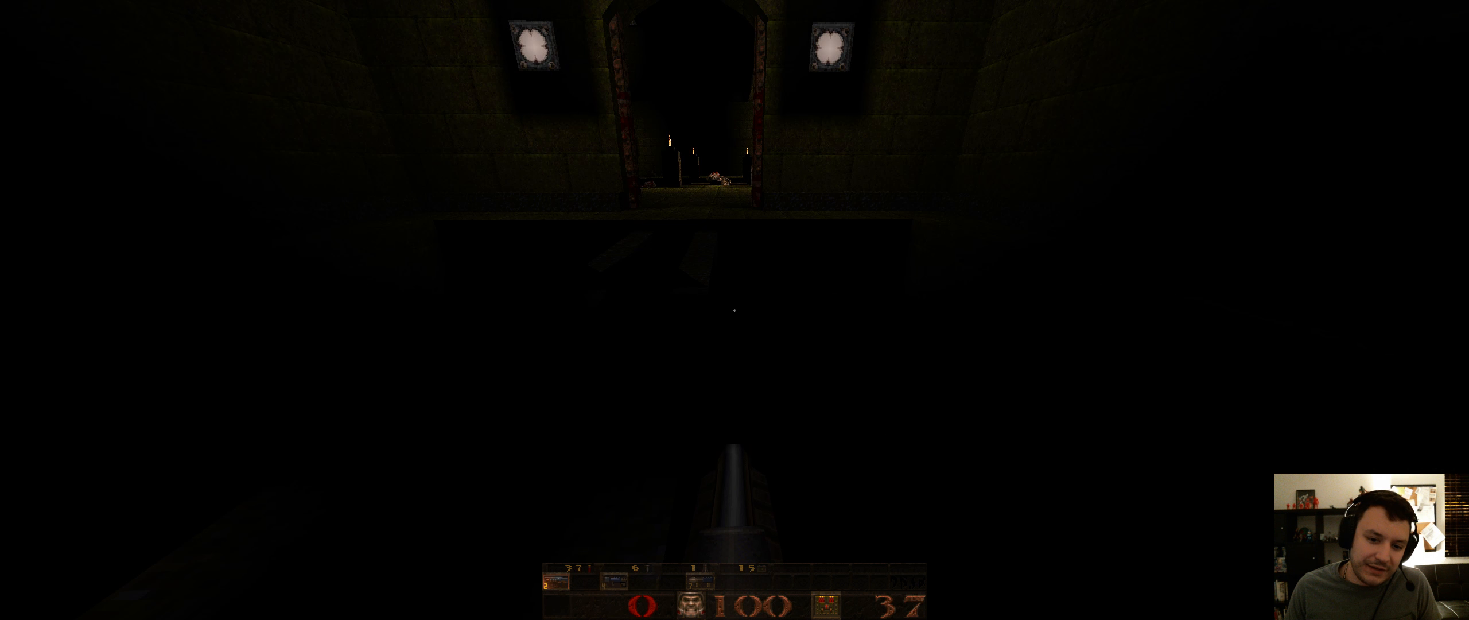
Walk through the mossy stone chamber and collect the 2 rockets.
click(735, 310)
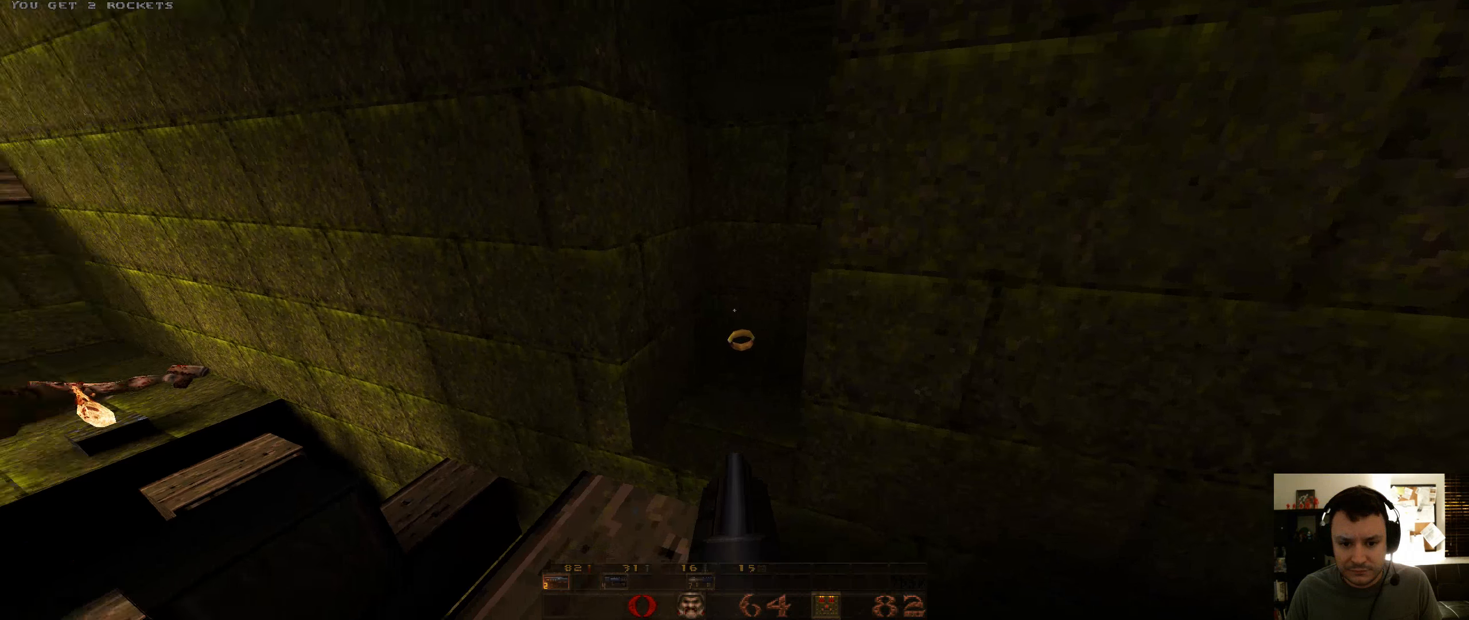
mouse_move(735, 310)
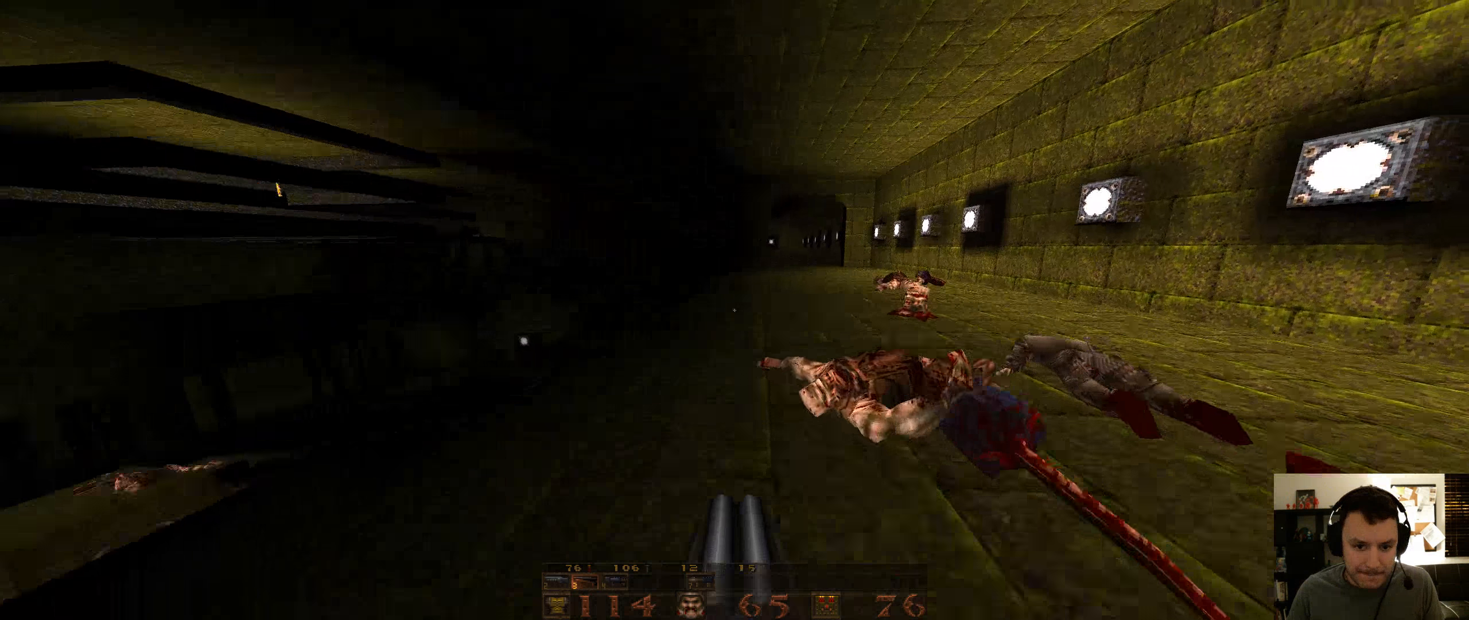
mouse_move(735, 310)
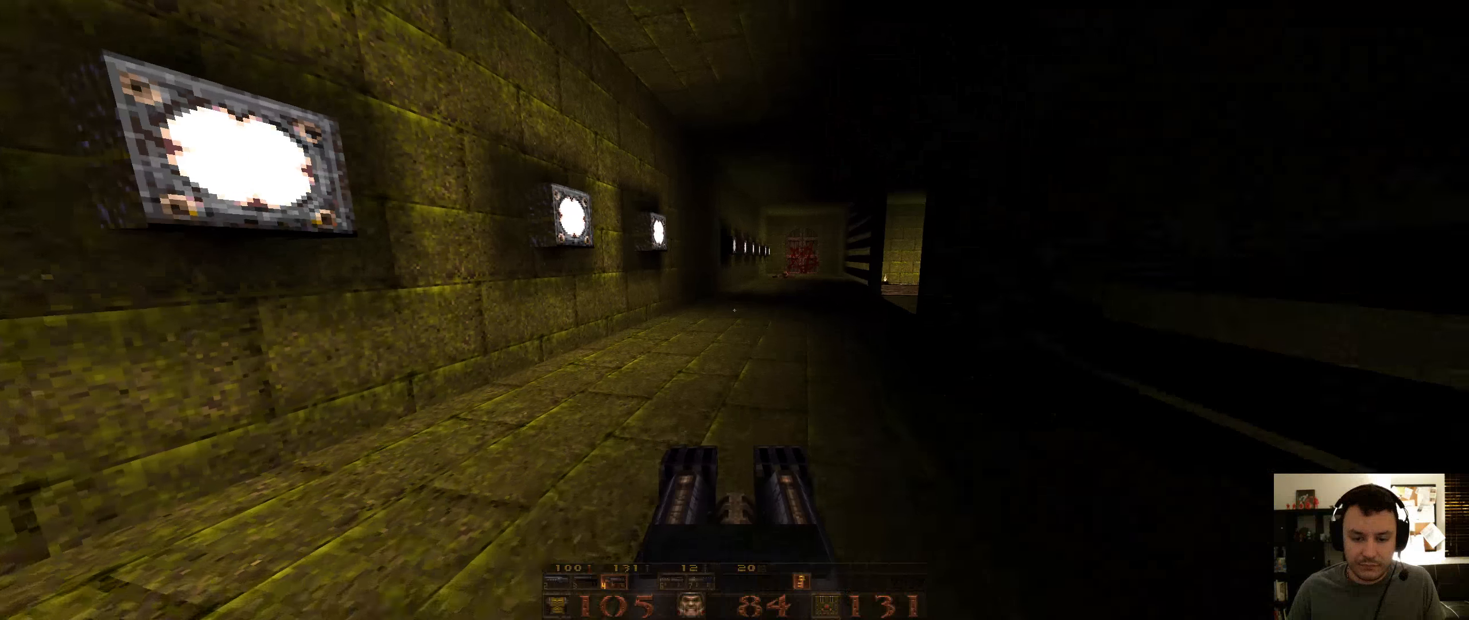
key(w)
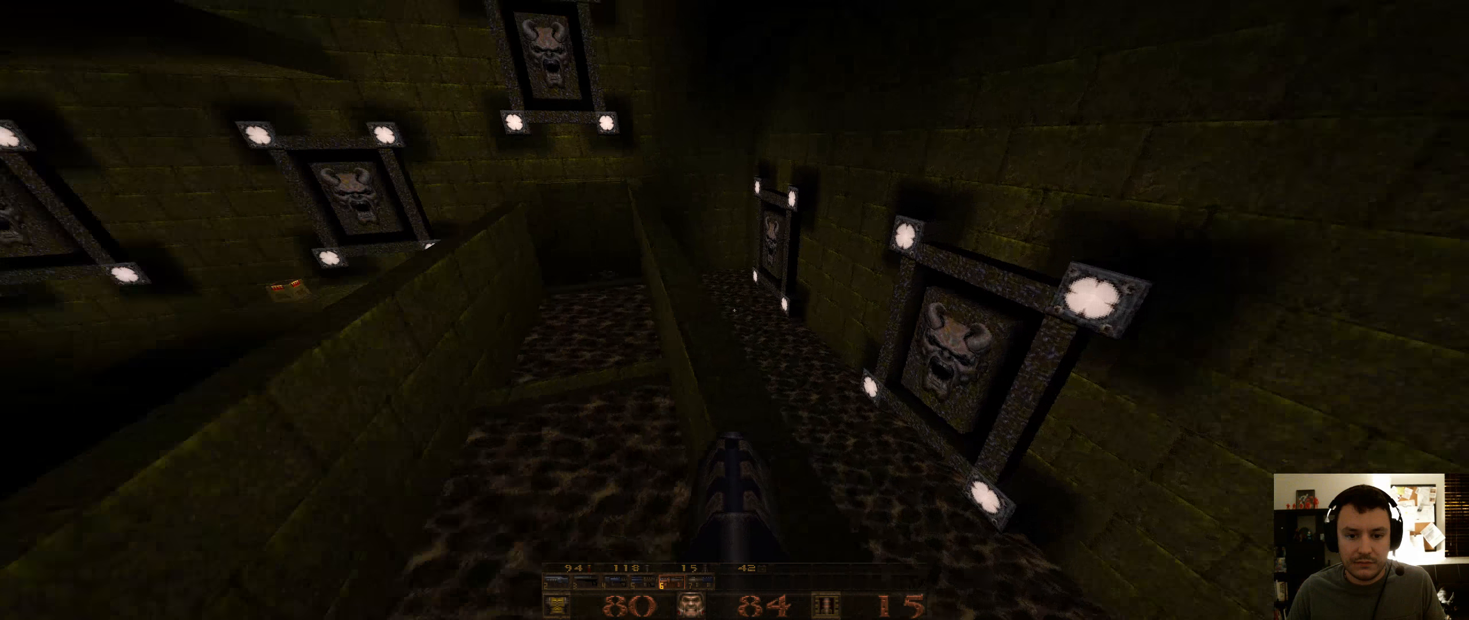
Move forward over the double-barrelled shotgun and 2 rockets to pick them up.
key(w)
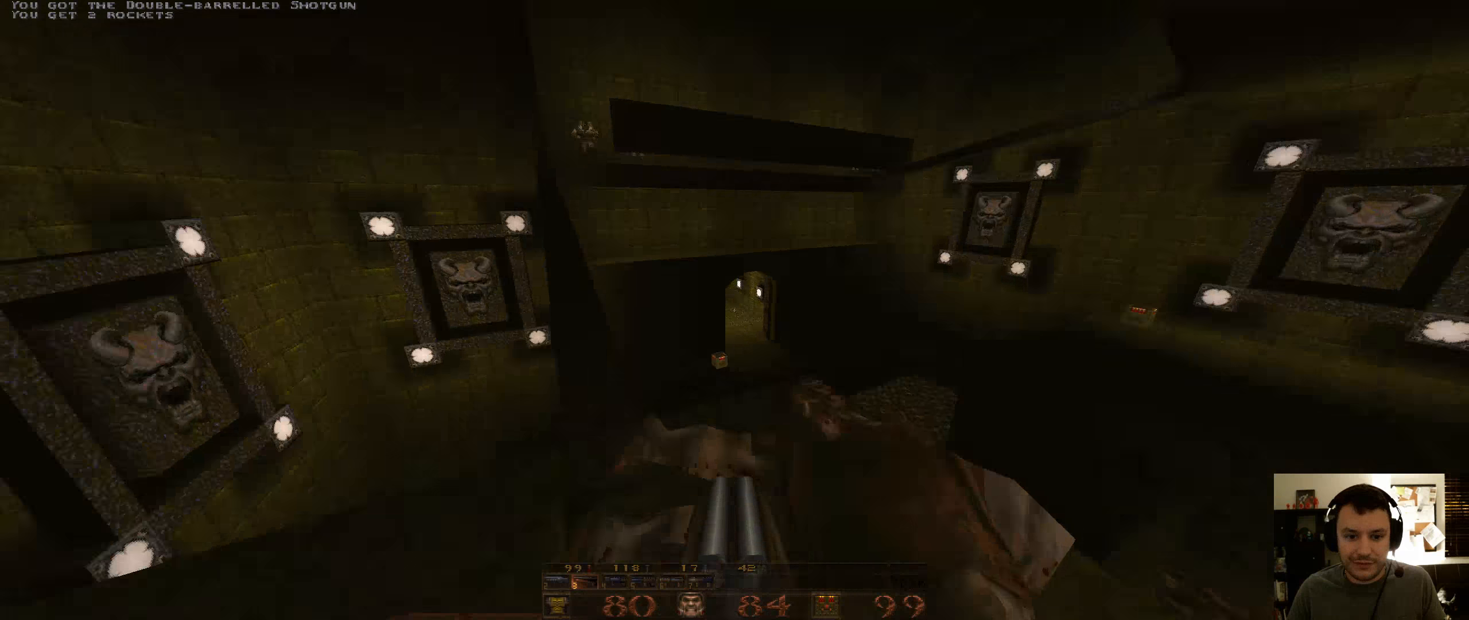